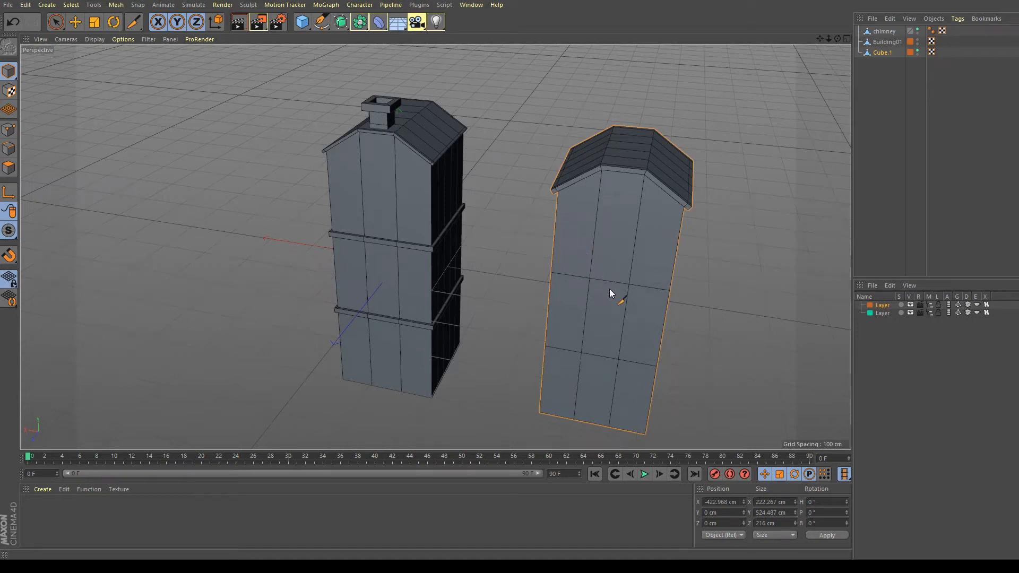
pyautogui.moveTo(573, 245)
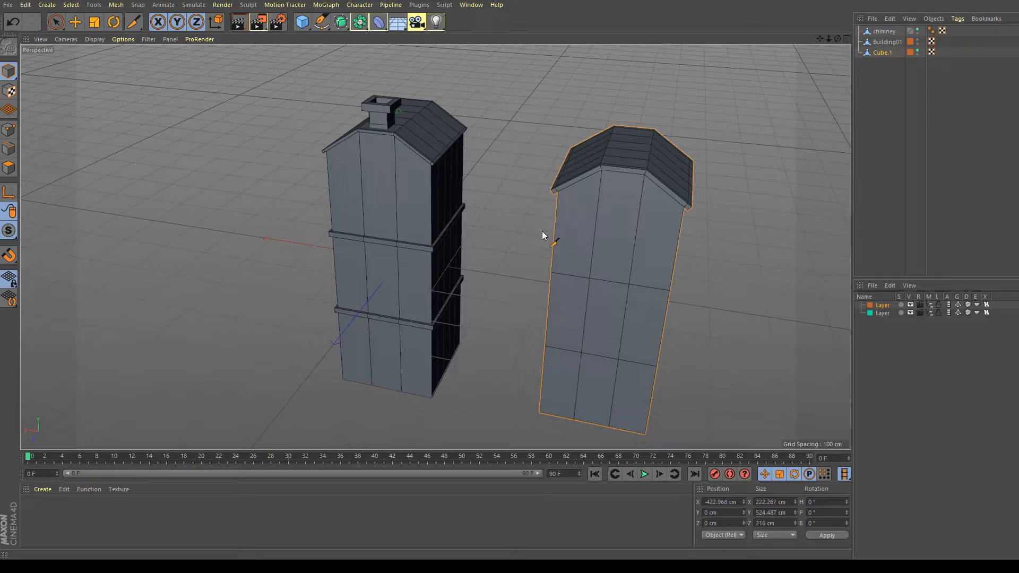
pyautogui.moveTo(529, 220)
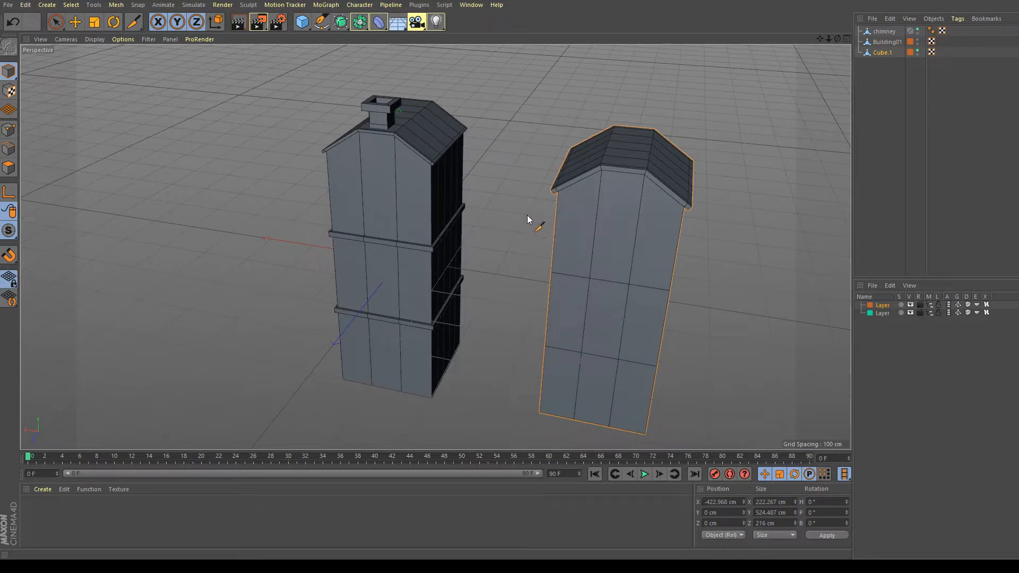
# Step: Orbit the buildings from above and the side, then bring up Customize Commands via Window > Customization
pyautogui.moveTo(526, 218); pyautogui.dragTo(503, 253)
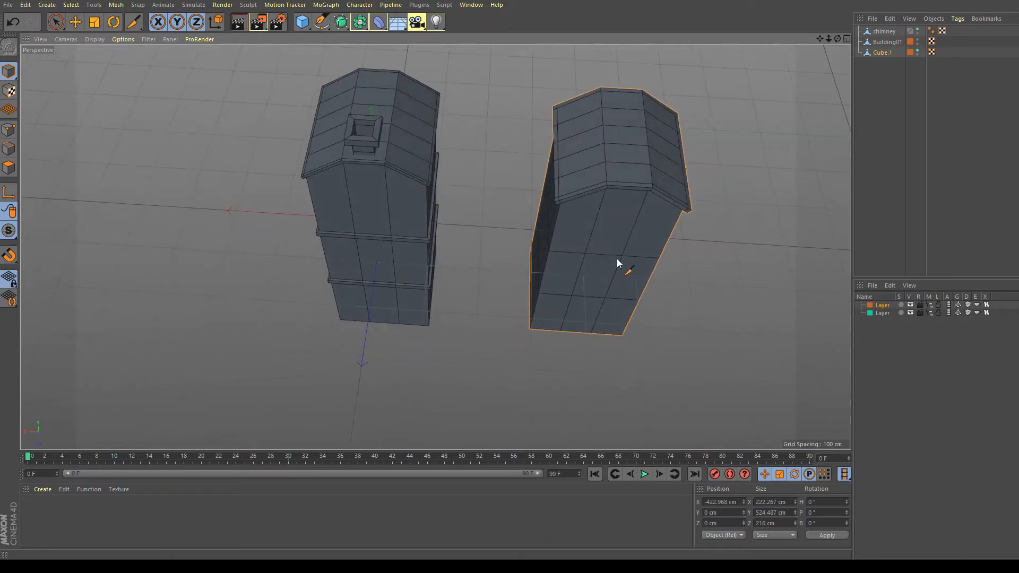
pyautogui.moveTo(630, 302)
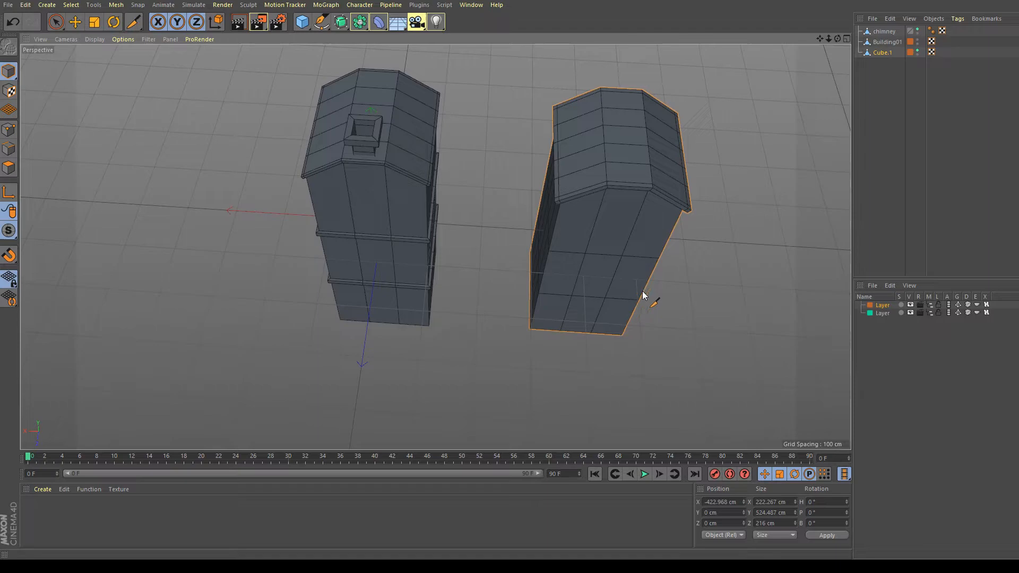
pyautogui.moveTo(643, 296); pyautogui.dragTo(688, 218)
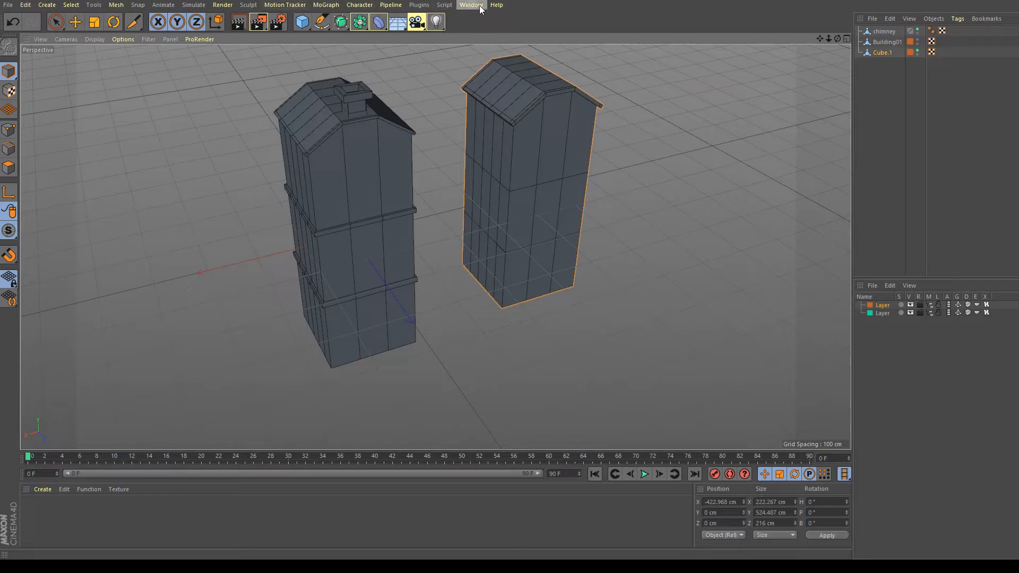
pyautogui.click(472, 4)
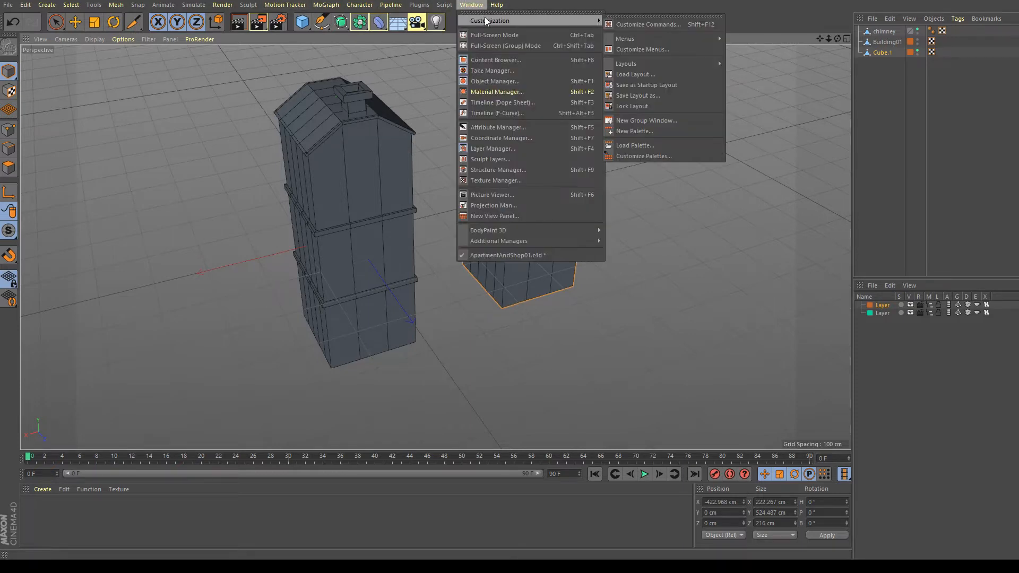
pyautogui.moveTo(657, 27)
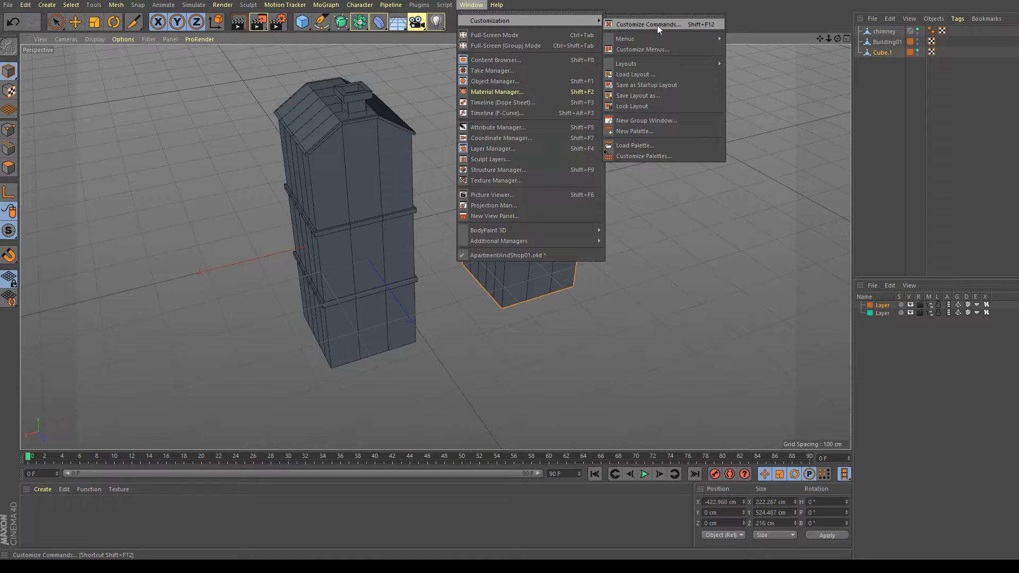
pyautogui.click(647, 23)
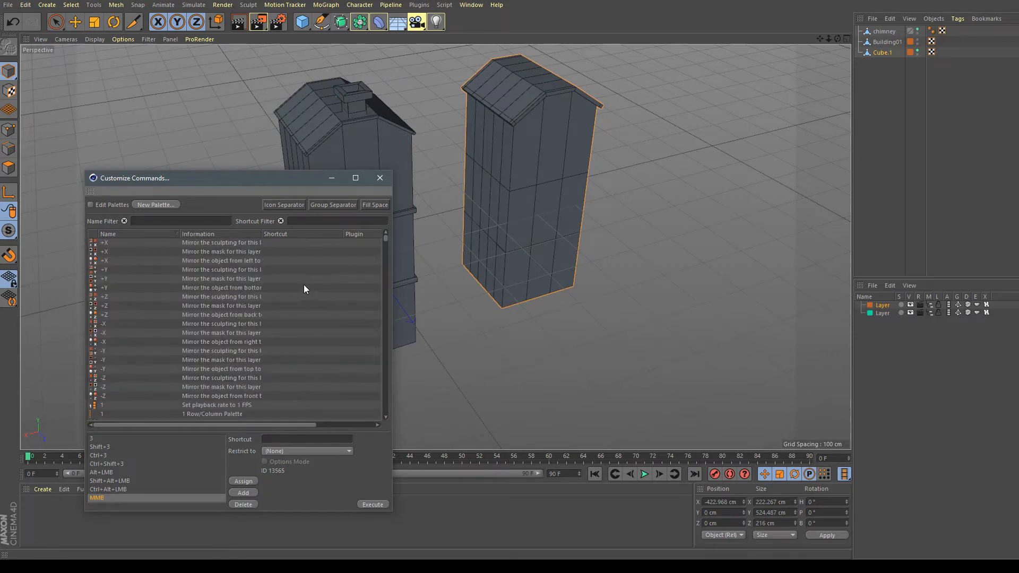
pyautogui.moveTo(242, 236)
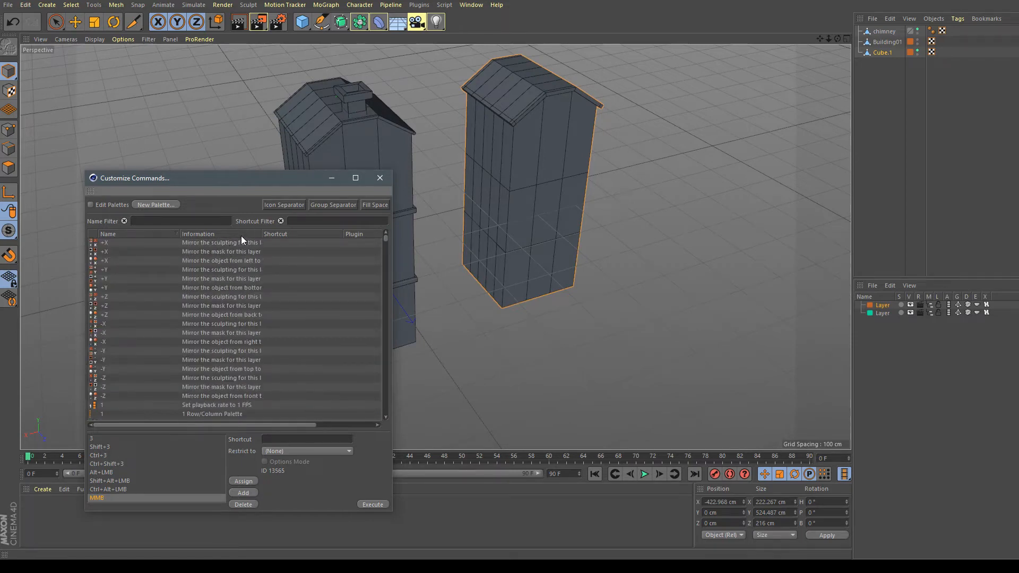
pyautogui.moveTo(235, 236)
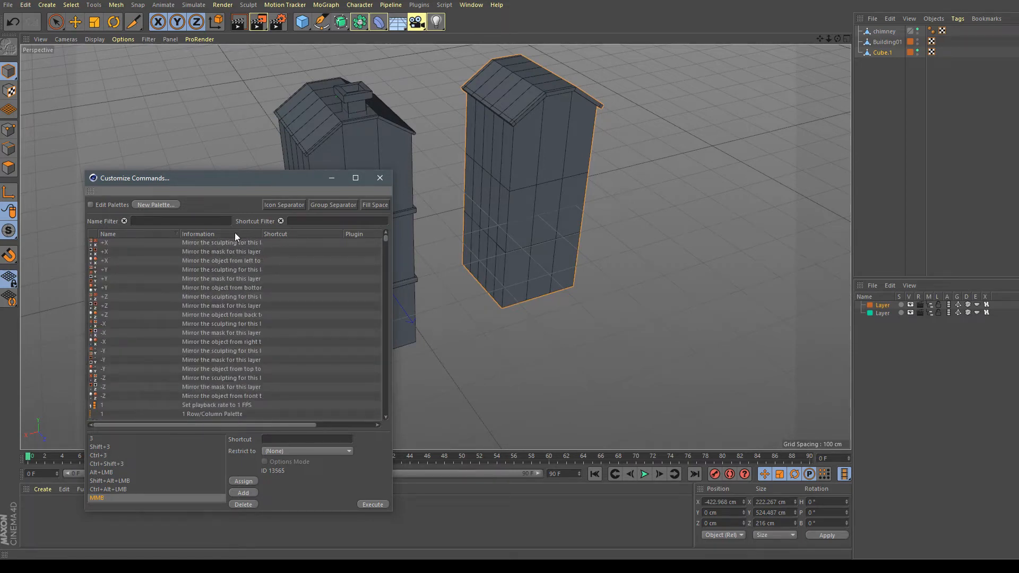
# Step: Scroll the commands list down until the Rotate Camera entry and its shortcuts are visible
pyautogui.scroll(-3)
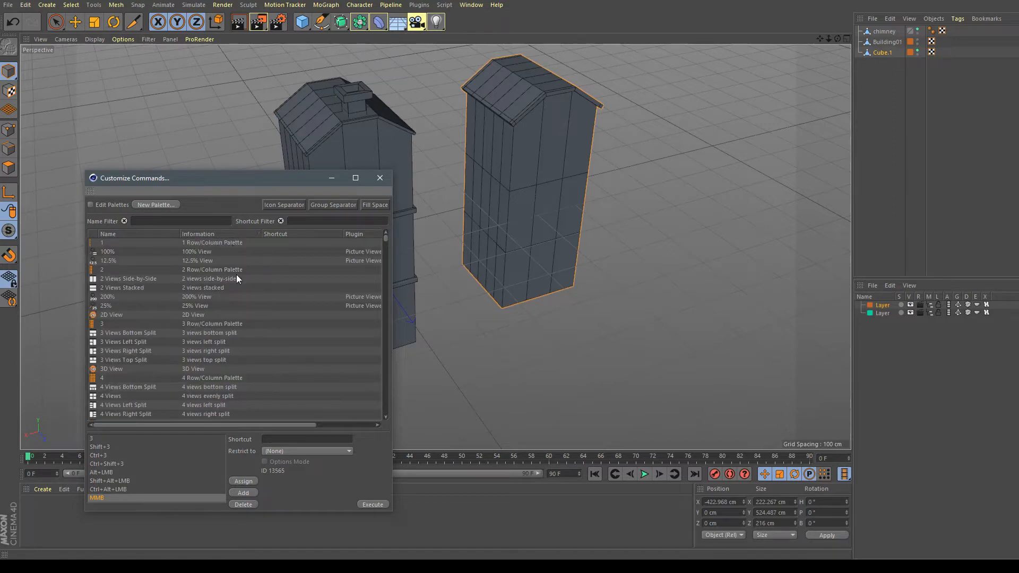
pyautogui.scroll(-3)
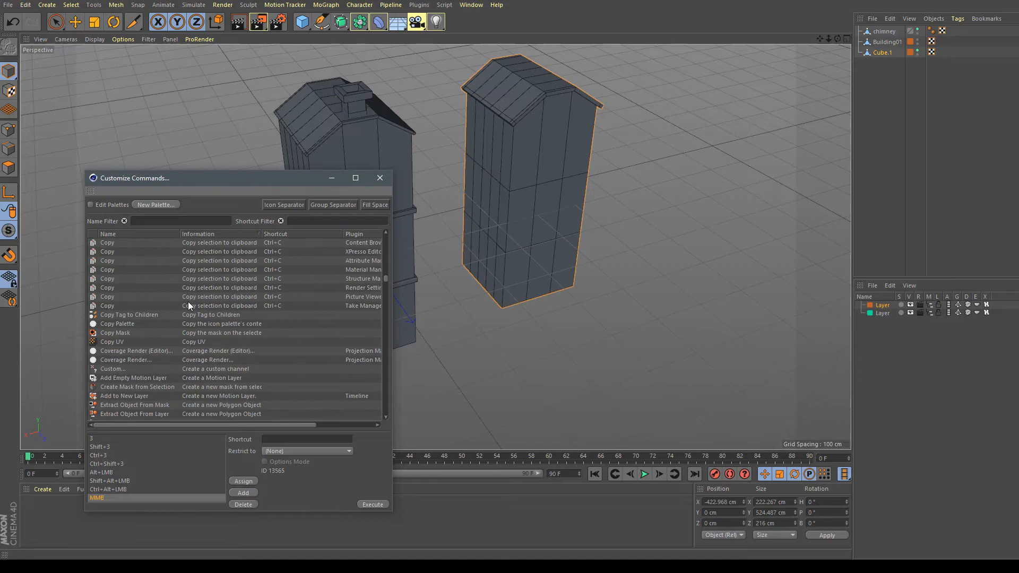
pyautogui.scroll(-3)
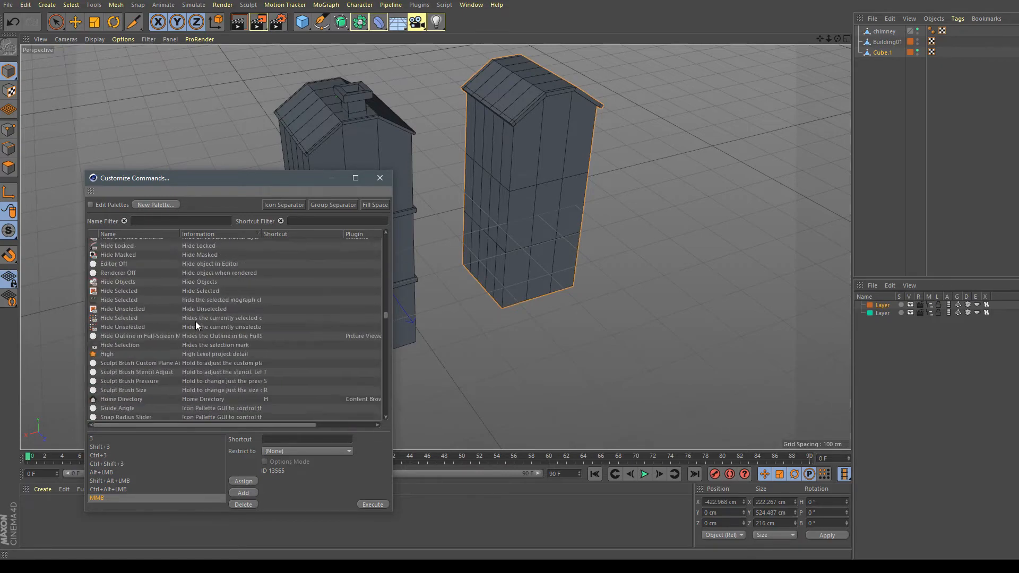
pyautogui.scroll(-3)
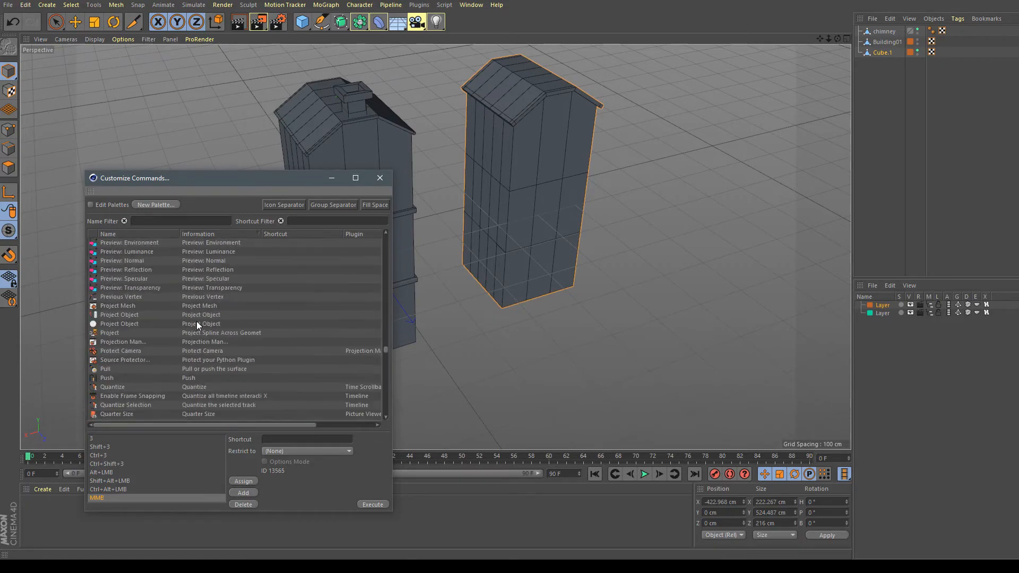
pyautogui.scroll(-3)
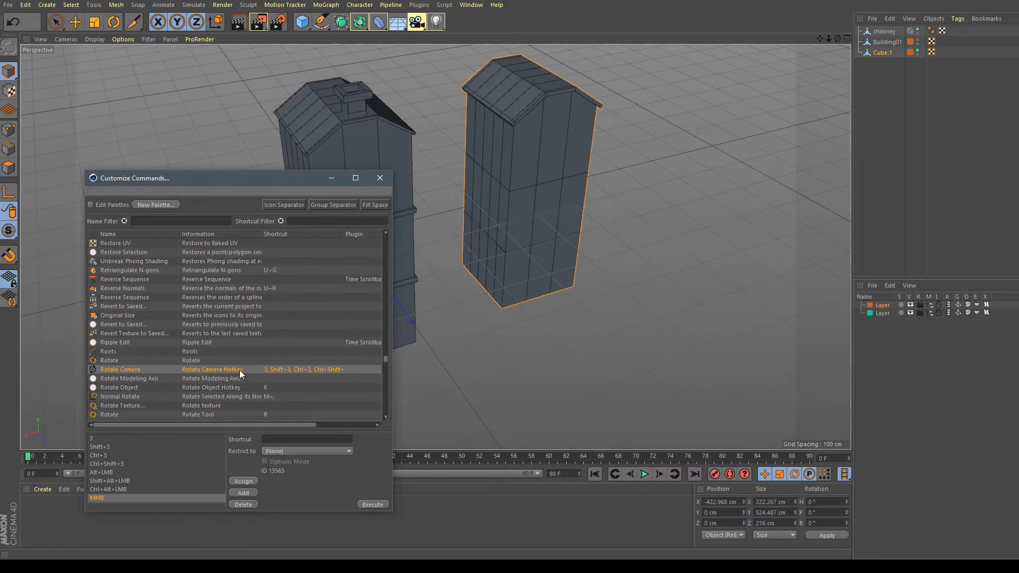
pyautogui.moveTo(199, 372)
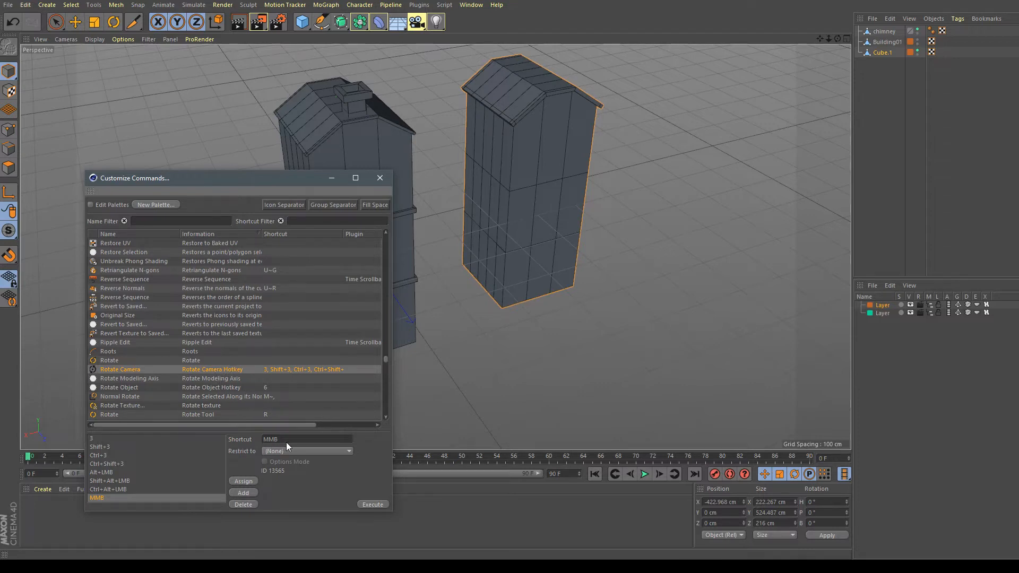
pyautogui.moveTo(295, 437)
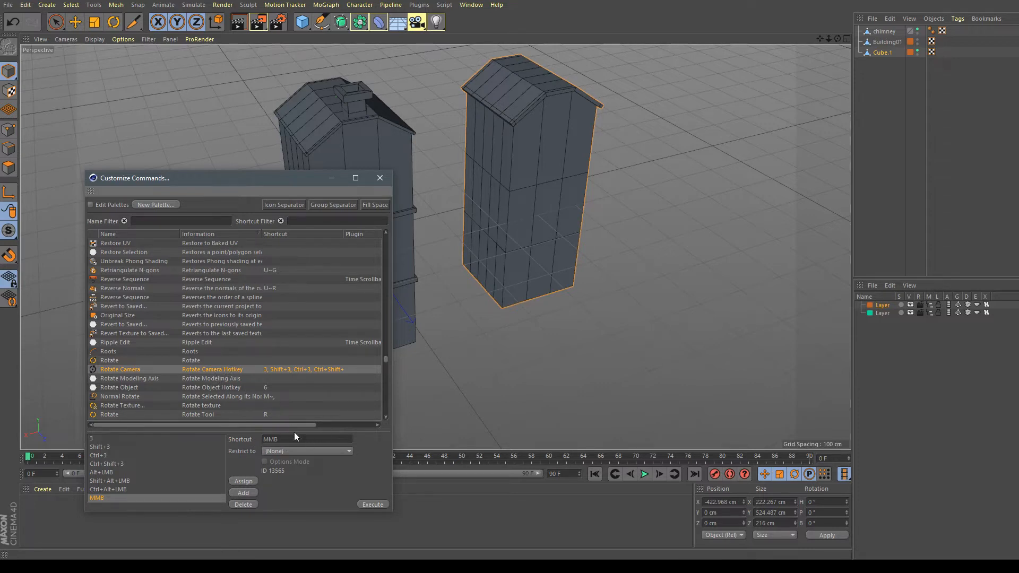
# Step: Assign MMB as the shortcut for the Rotate Camera command
pyautogui.click(307, 439)
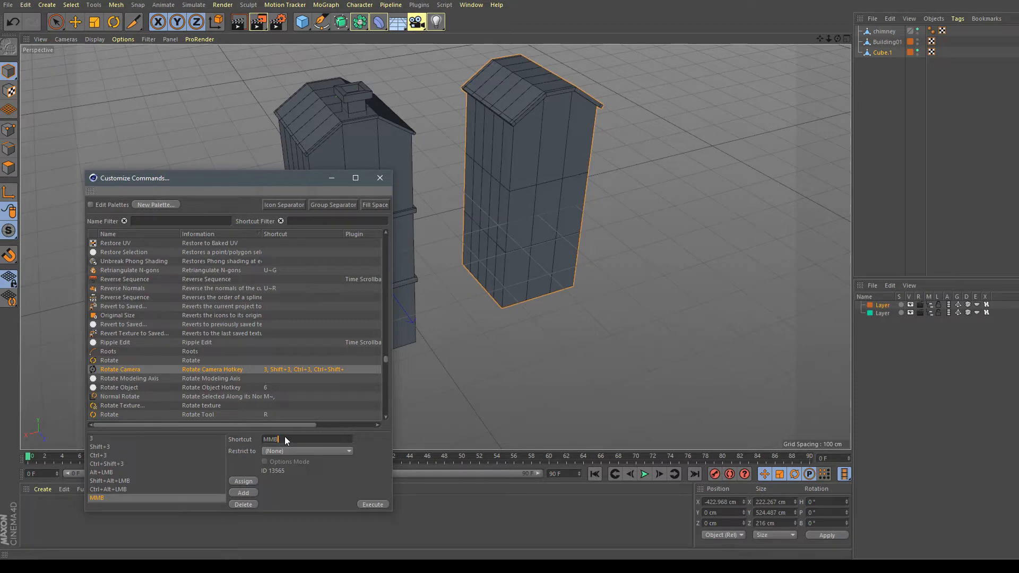
pyautogui.moveTo(295, 441)
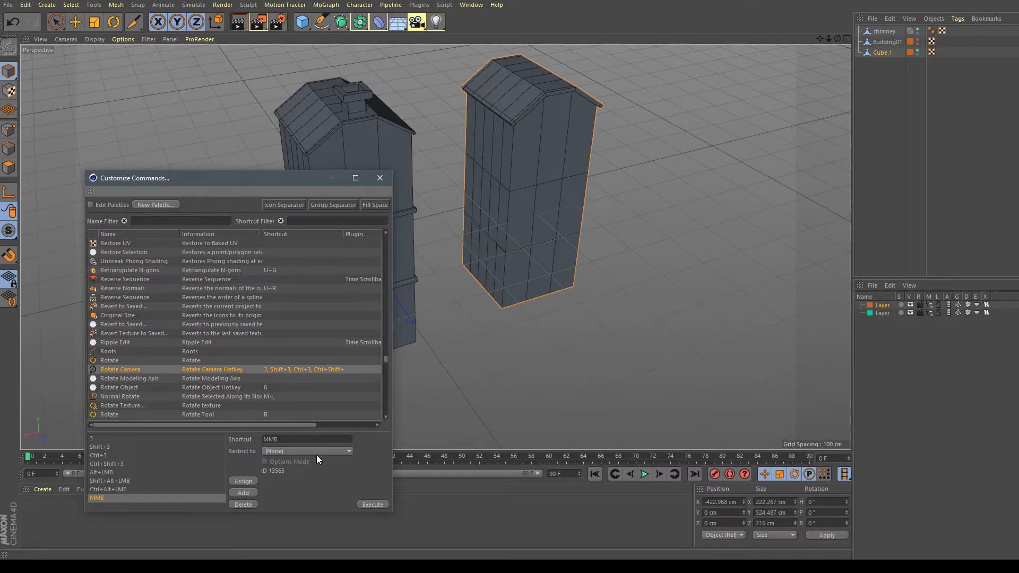
pyautogui.moveTo(331, 469)
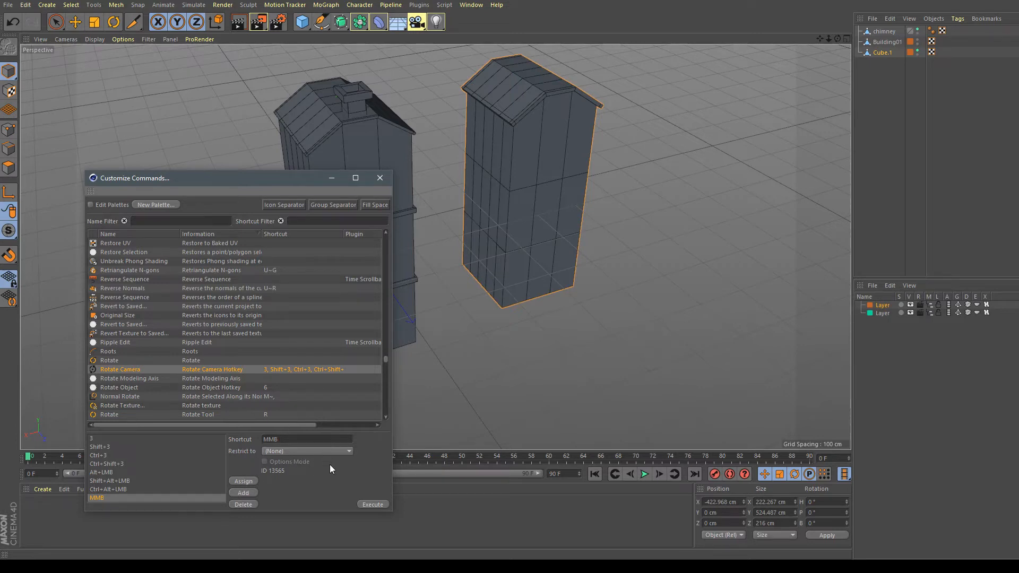
pyautogui.moveTo(363, 395)
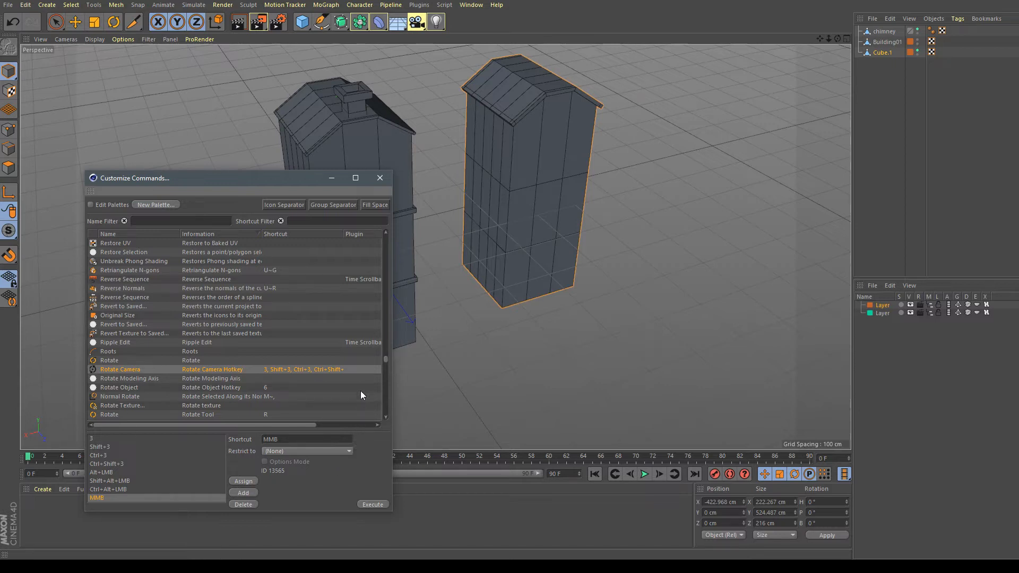
pyautogui.moveTo(380, 178)
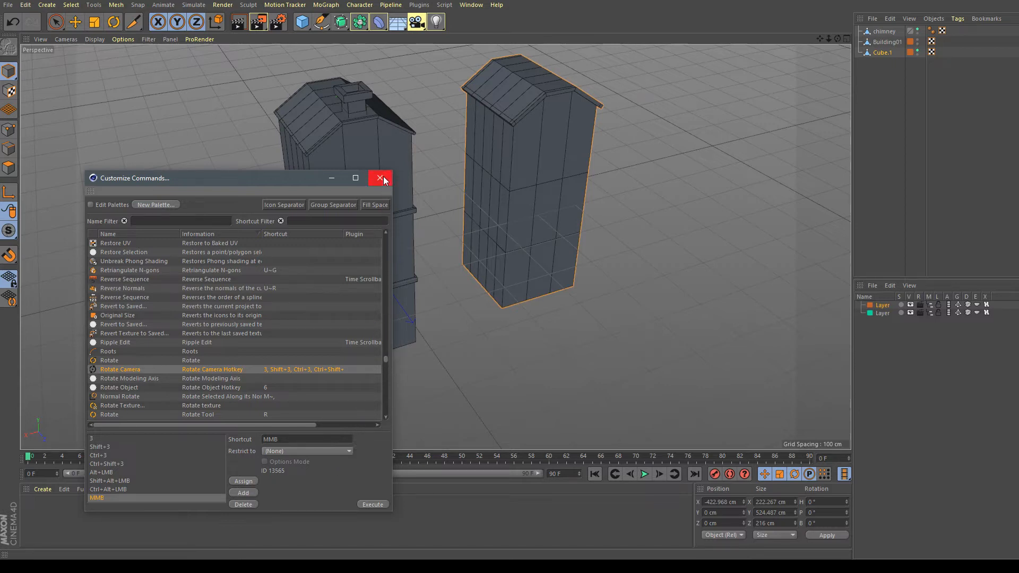
# Step: Close Customize Commands and switch the viewport to the four-view layout
pyautogui.click(379, 179)
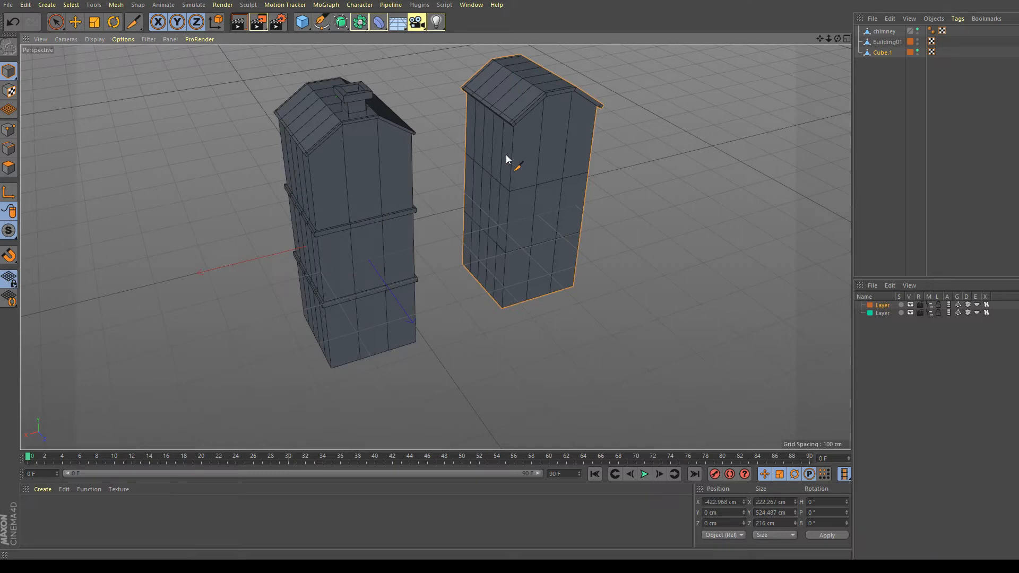
pyautogui.moveTo(840, 41)
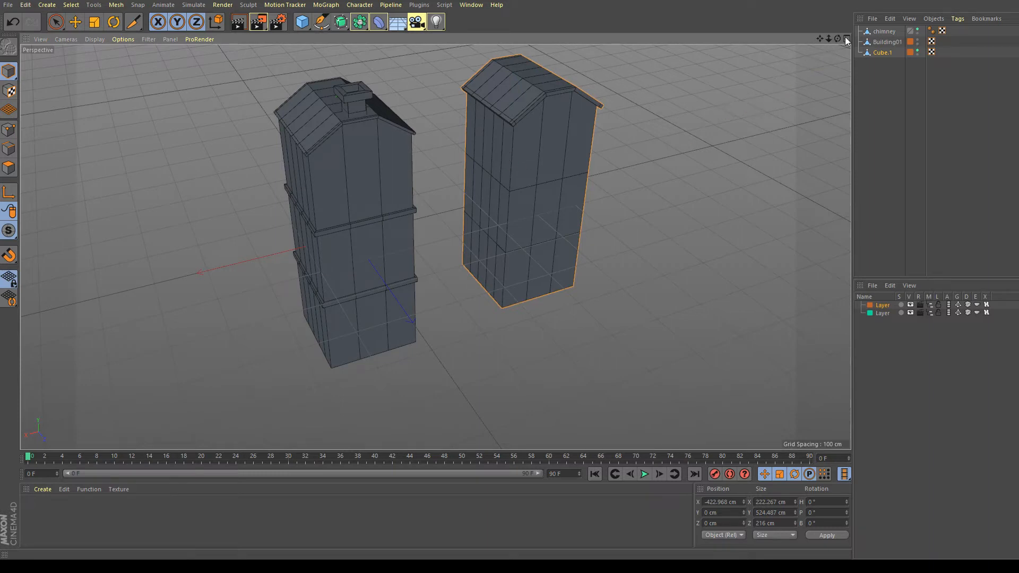
pyautogui.click(838, 38)
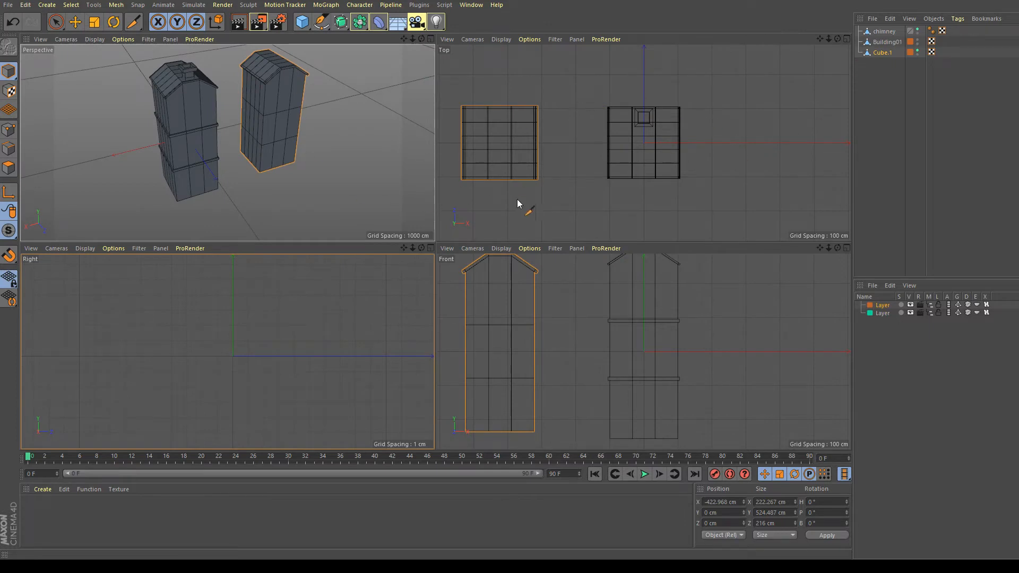
pyautogui.moveTo(805, 269)
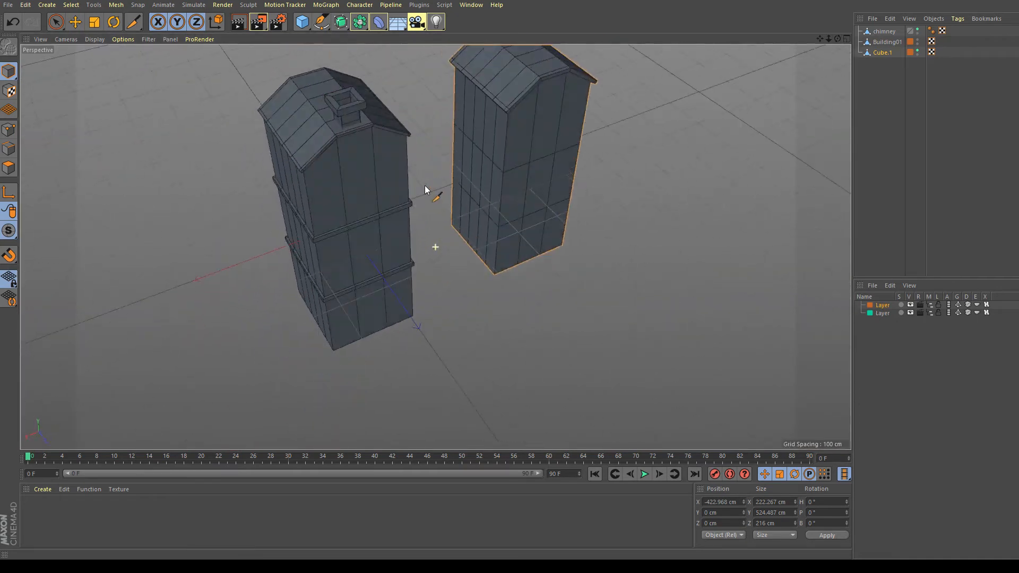
# Step: Orbit the perspective view with MMB drags, toggle four views, and return to single perspective
pyautogui.moveTo(425, 190); pyautogui.dragTo(468, 195)
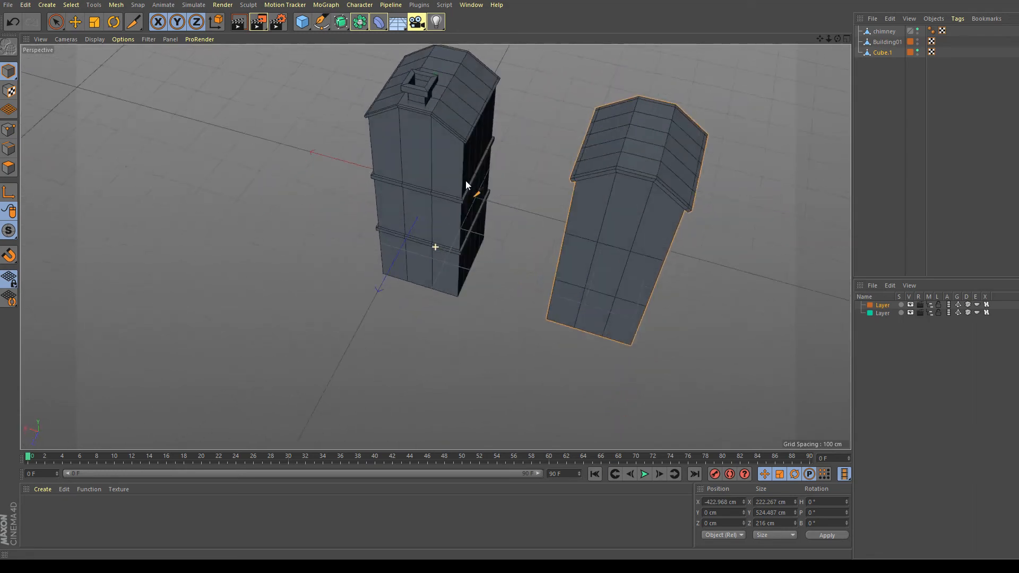
pyautogui.moveTo(465, 184); pyautogui.dragTo(552, 176)
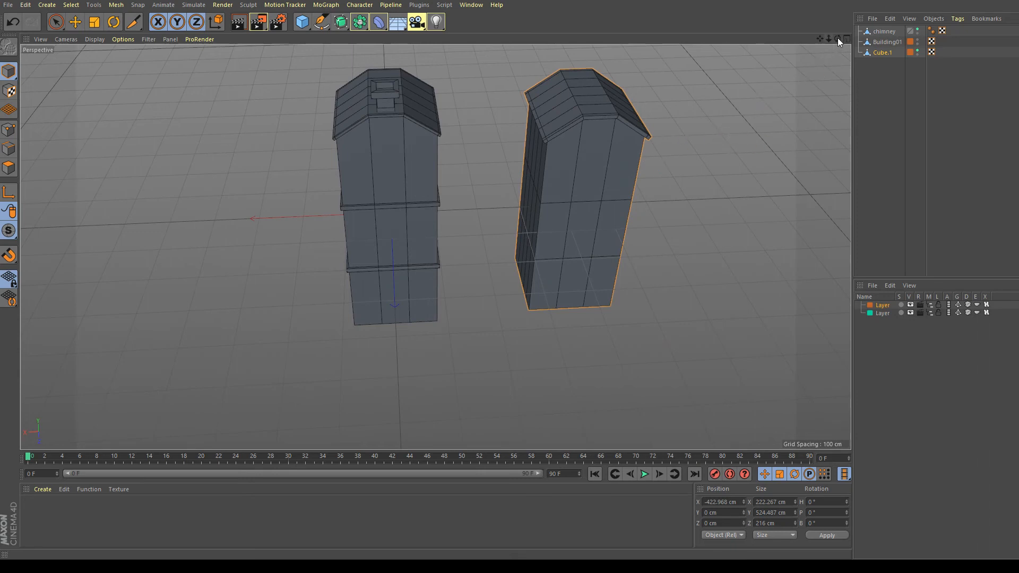
pyautogui.click(839, 38)
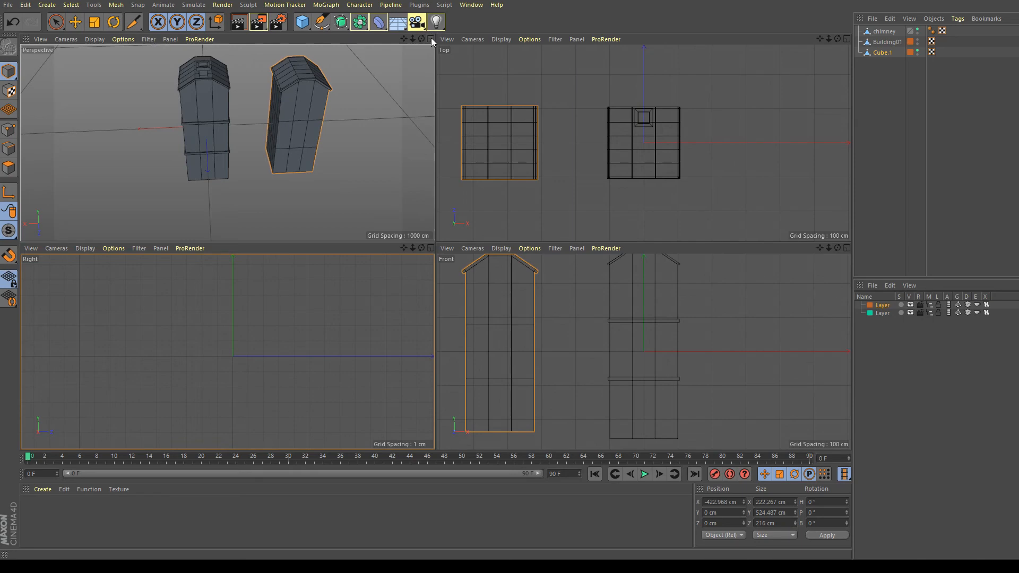
pyautogui.click(428, 39)
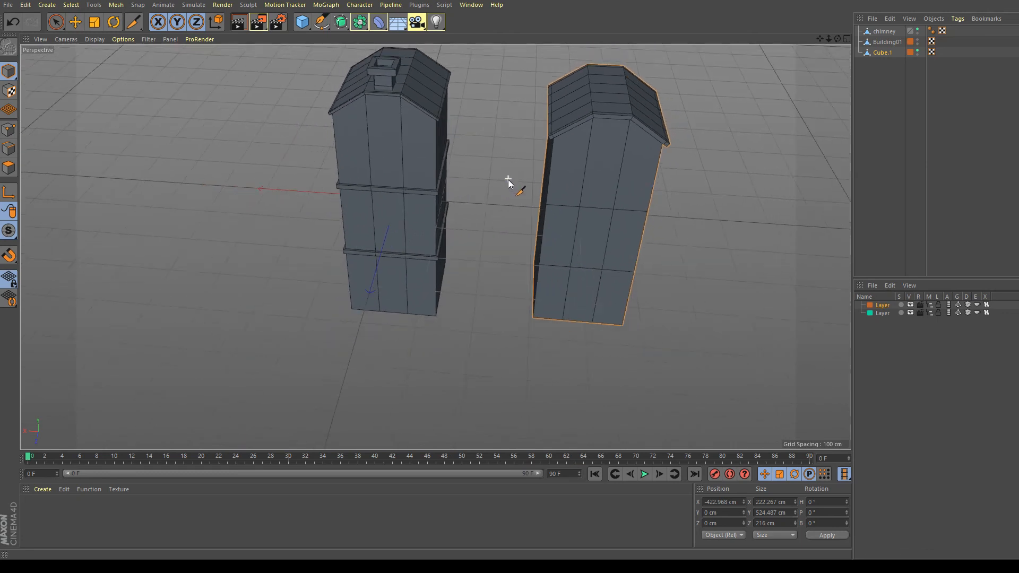
pyautogui.moveTo(450, 73)
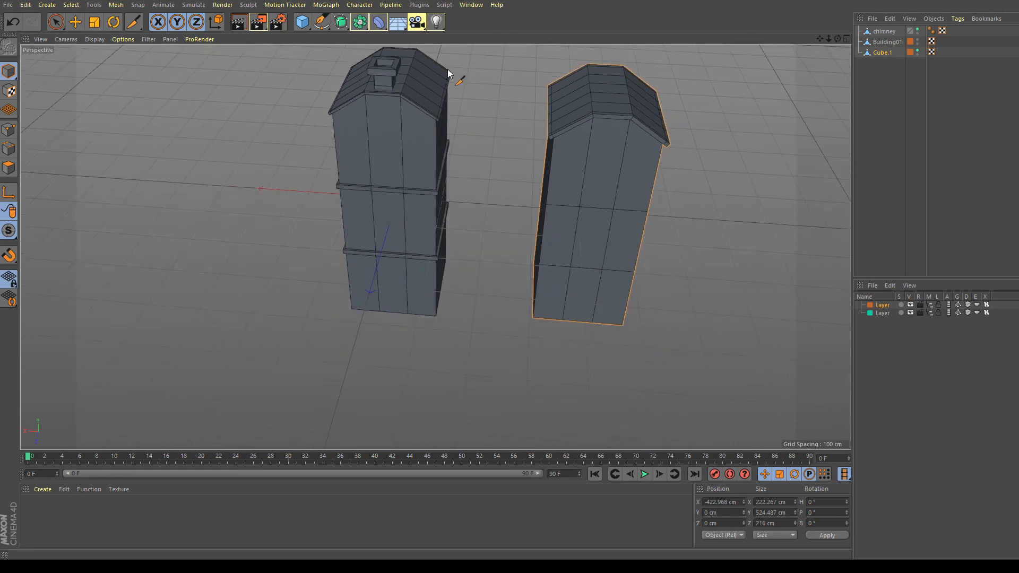